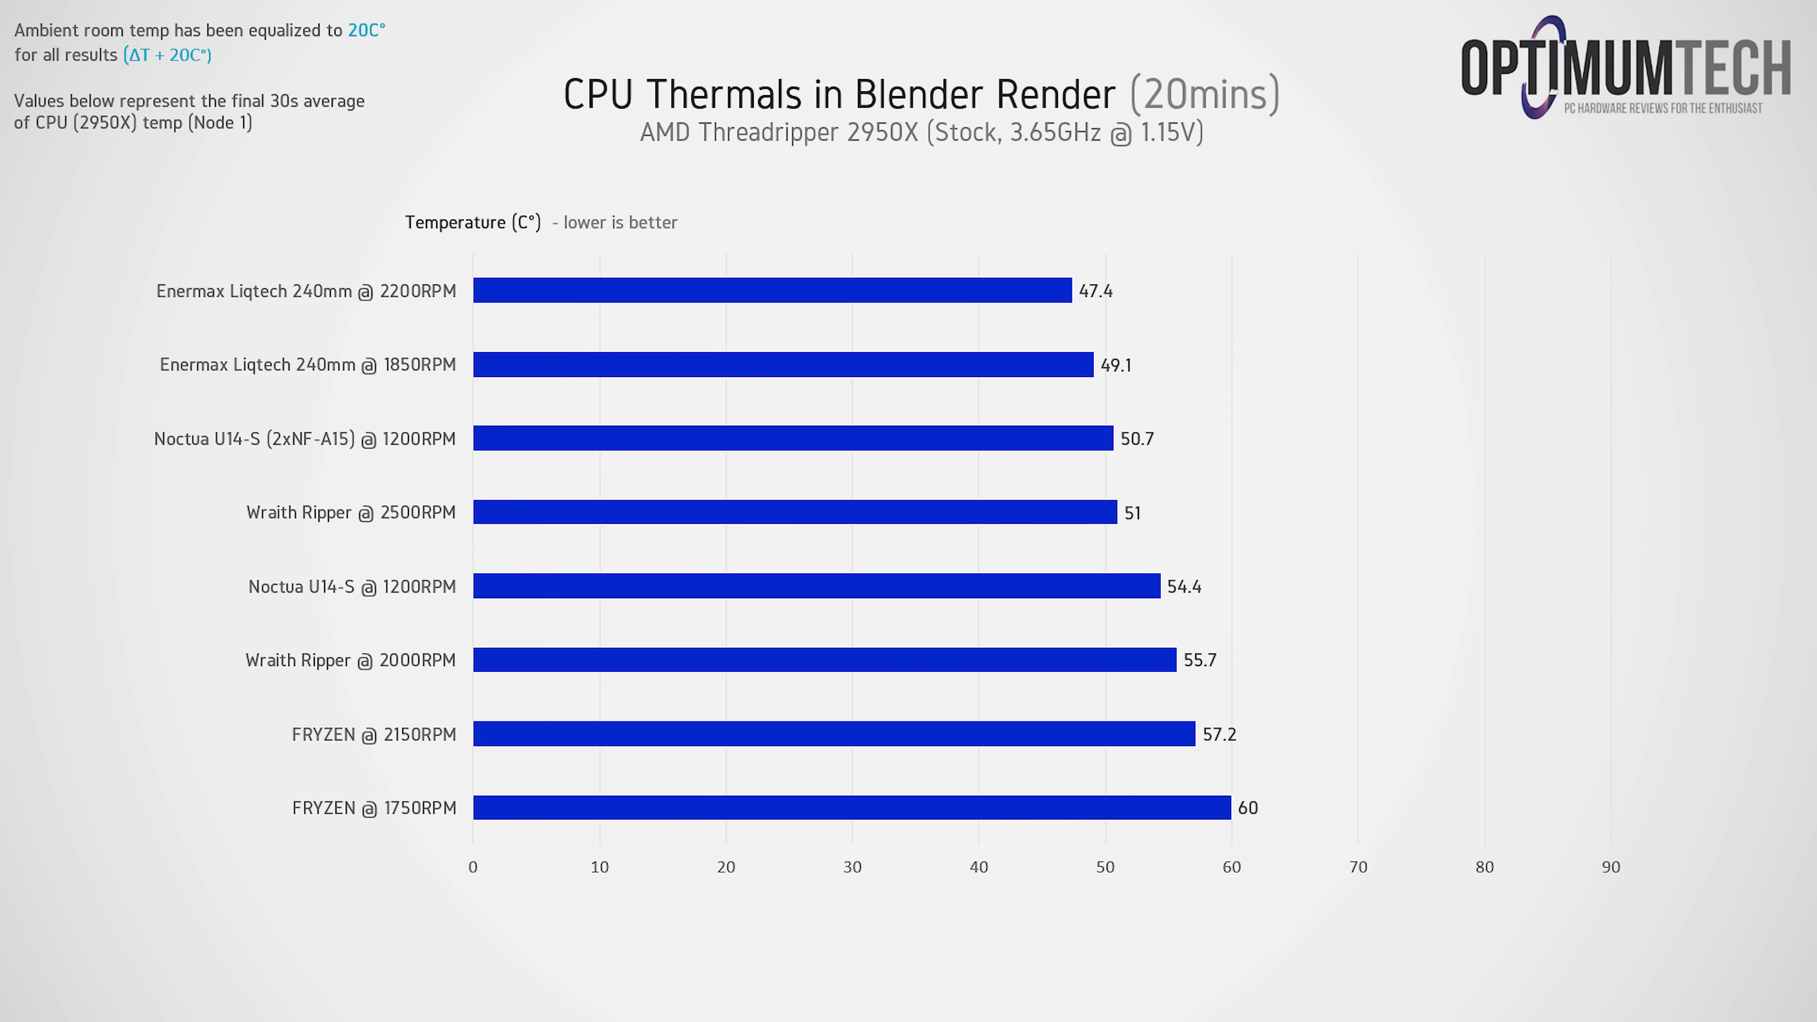
{"action": "mouse_move", "coordinate": [811, 813]}
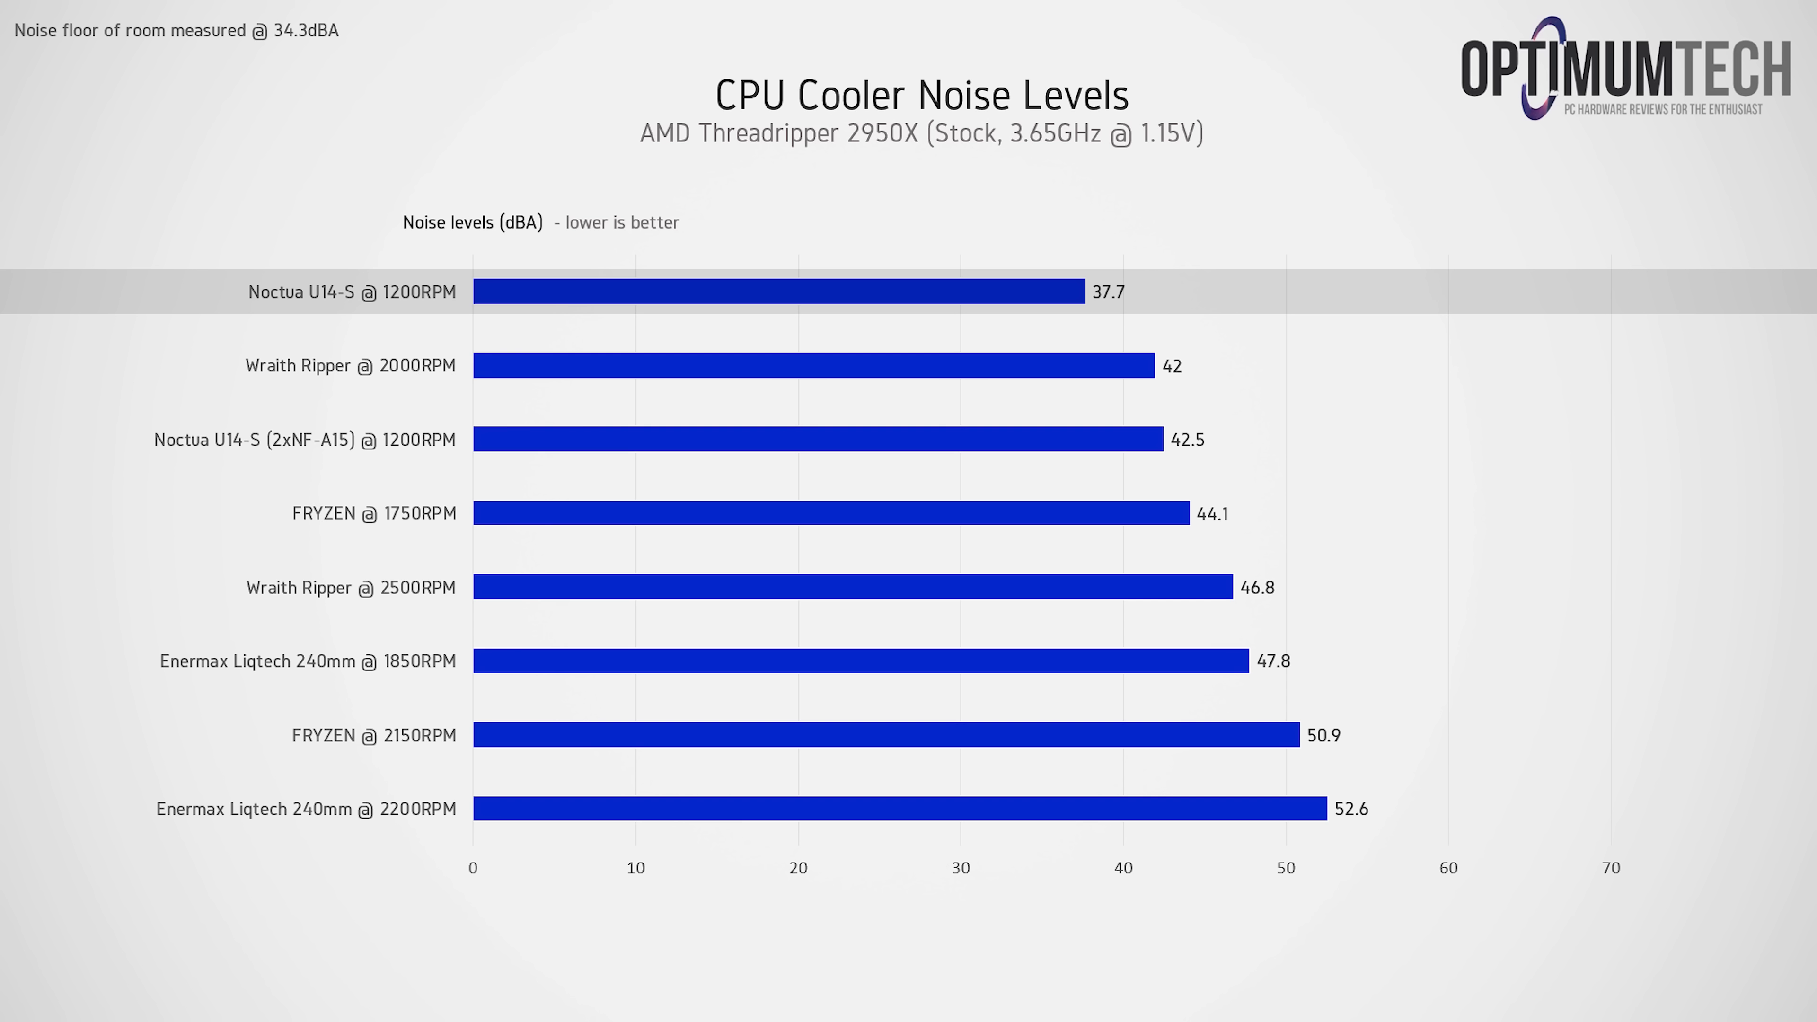
{"action": "mouse_move", "coordinate": [811, 375]}
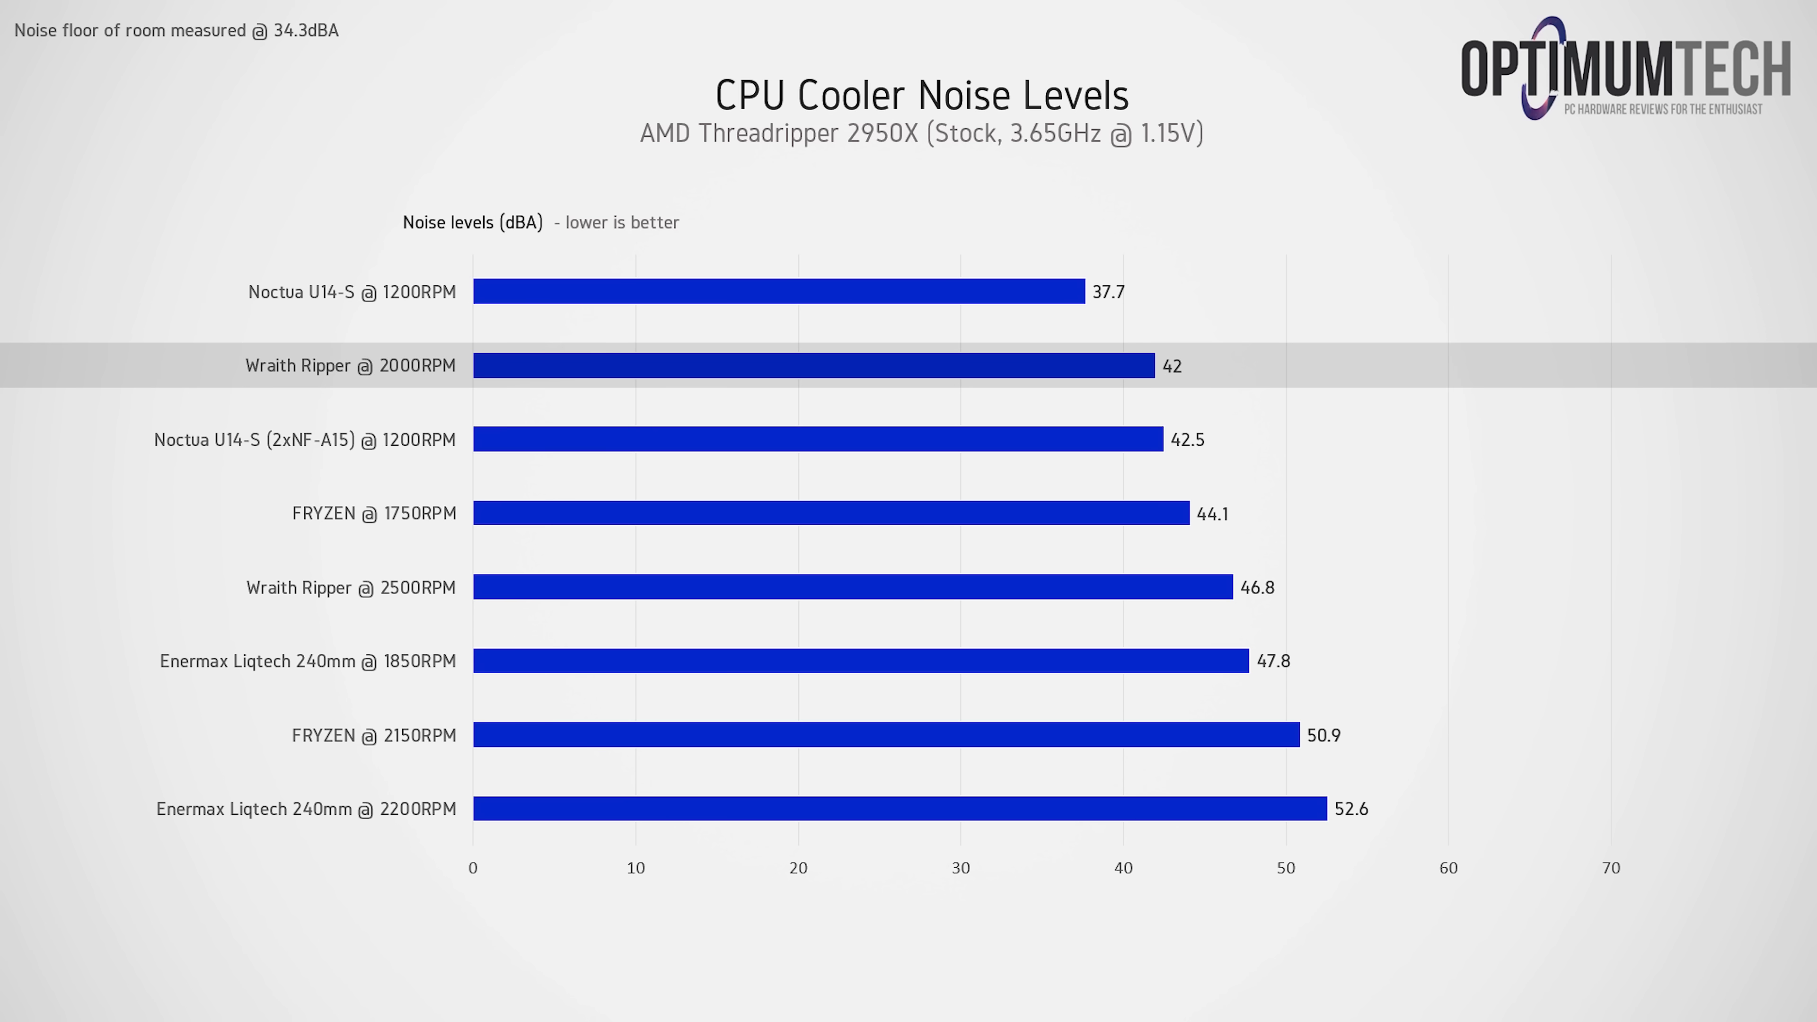
{"action": "mouse_move", "coordinate": [811, 449]}
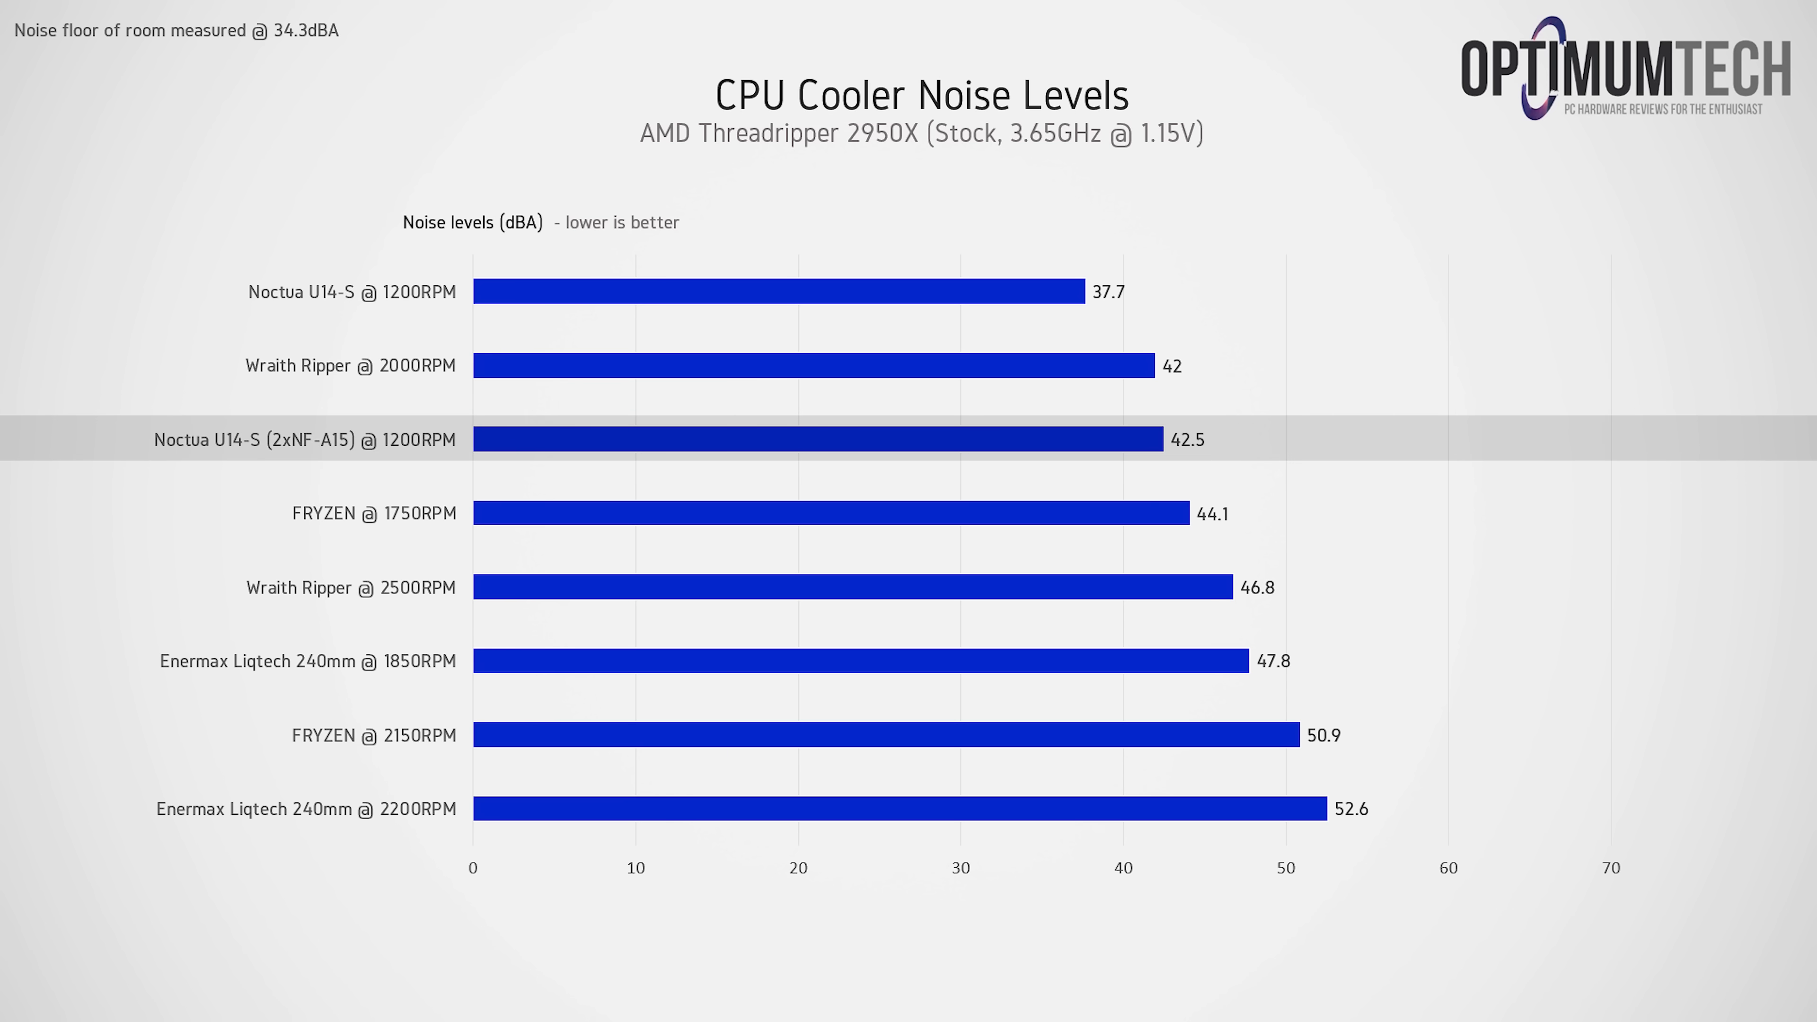